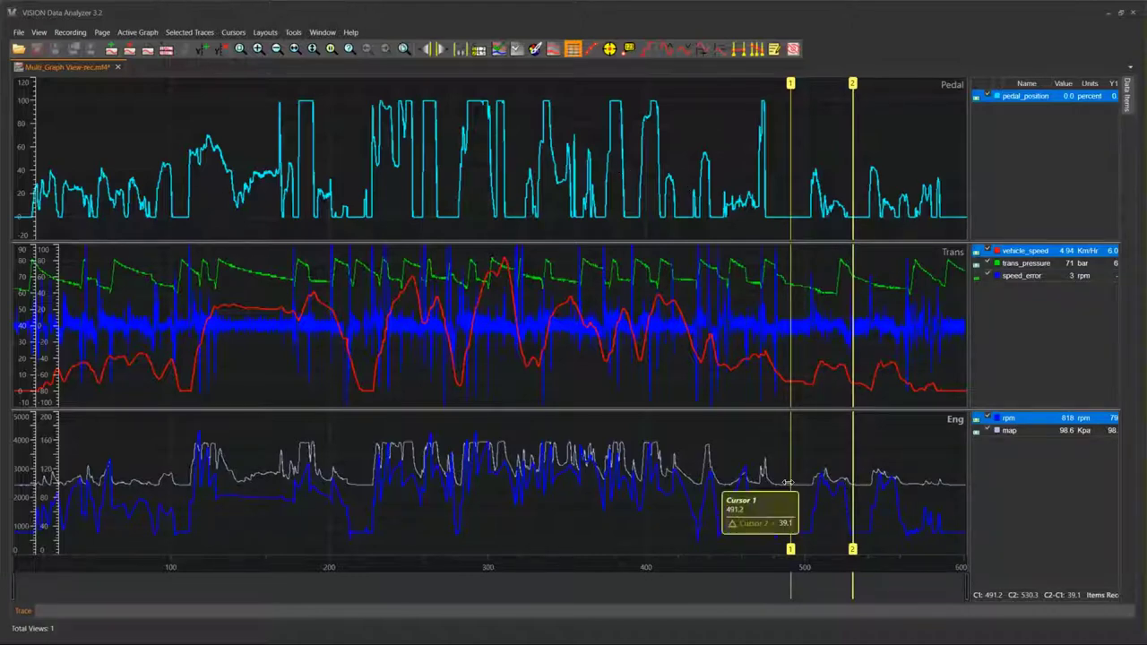
mouse_move(789, 303)
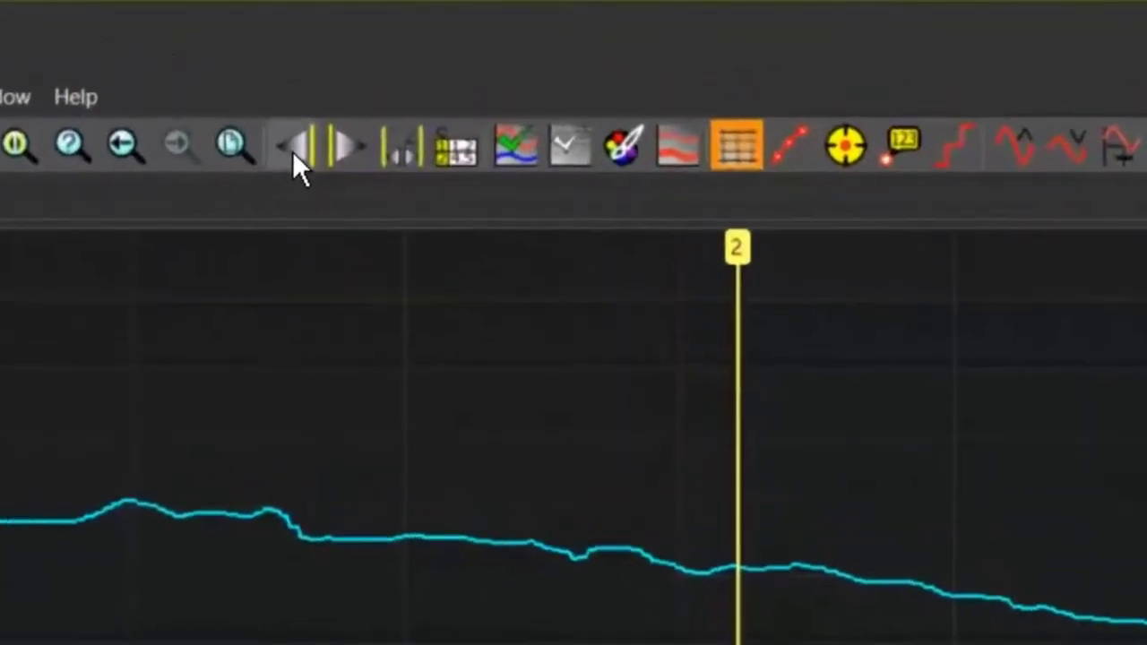
Step the cursor back one sample, then forward two samples.
click(292, 148)
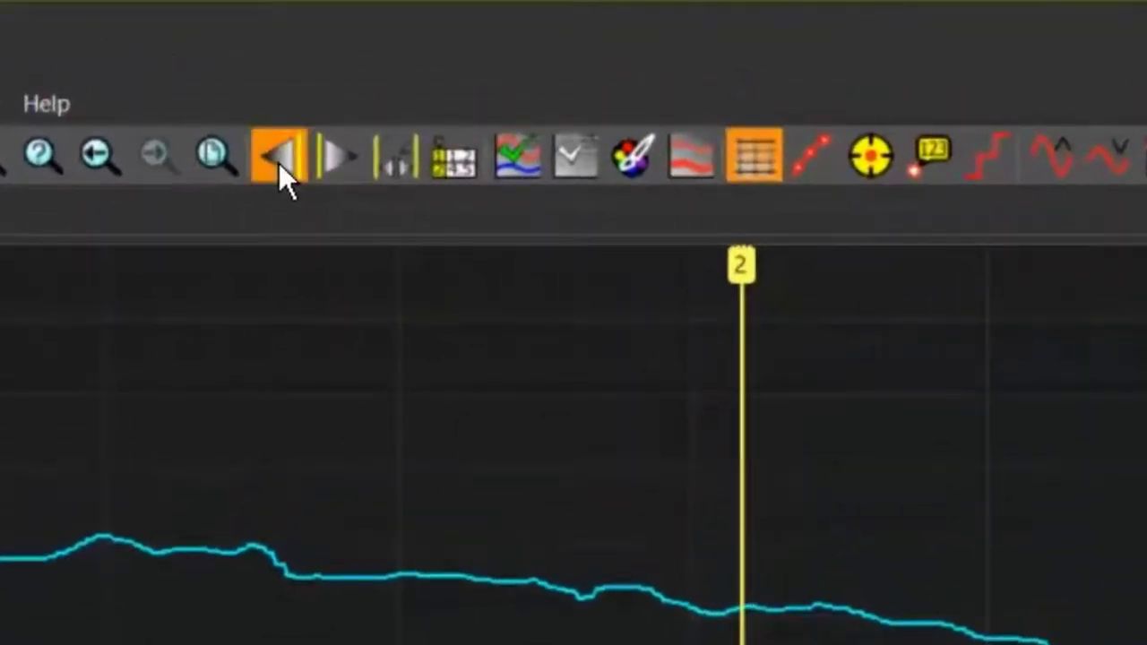
click(340, 157)
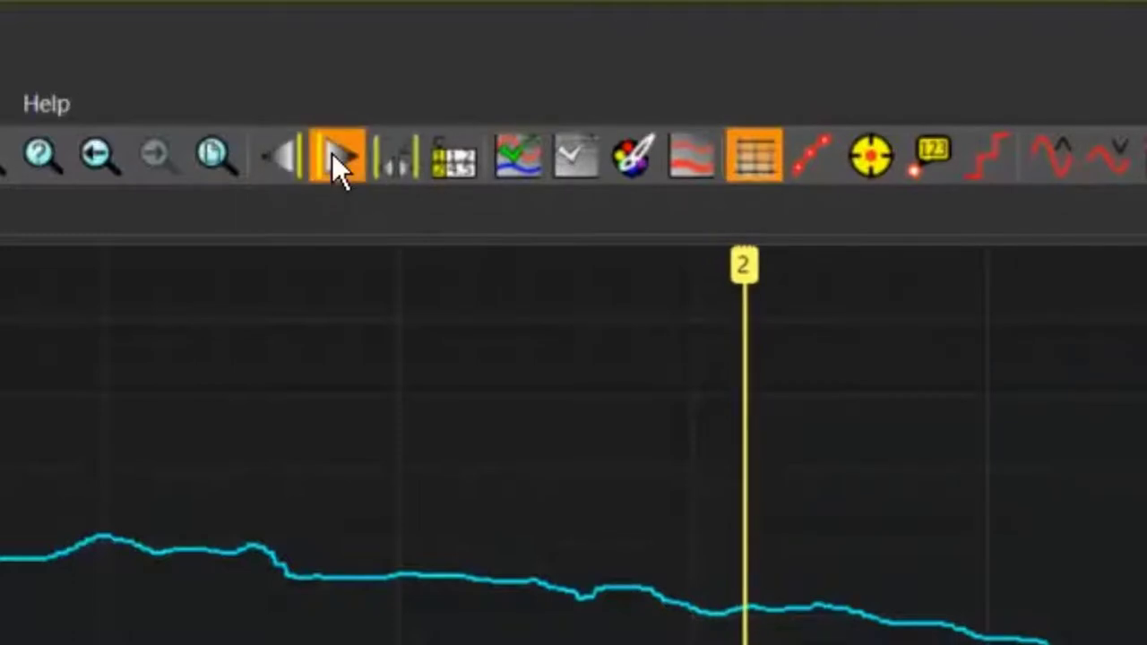
click(340, 157)
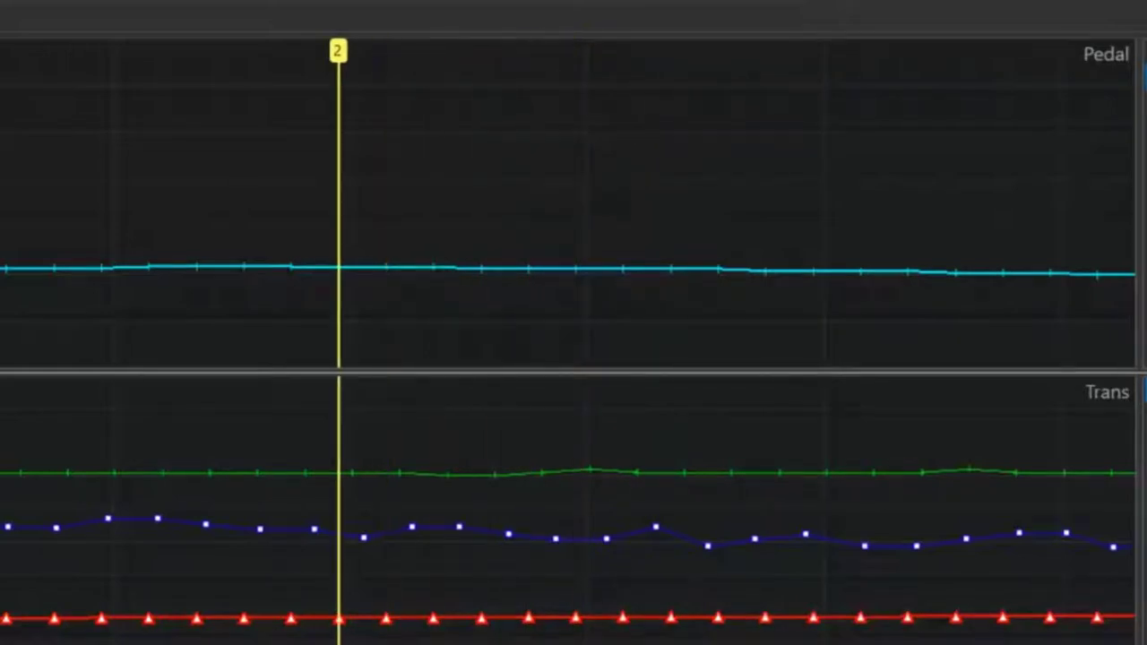
Drag cursor 1 along the zoomed timeline, then zoom out to show the whole recording.
drag(338, 50, 433, 50)
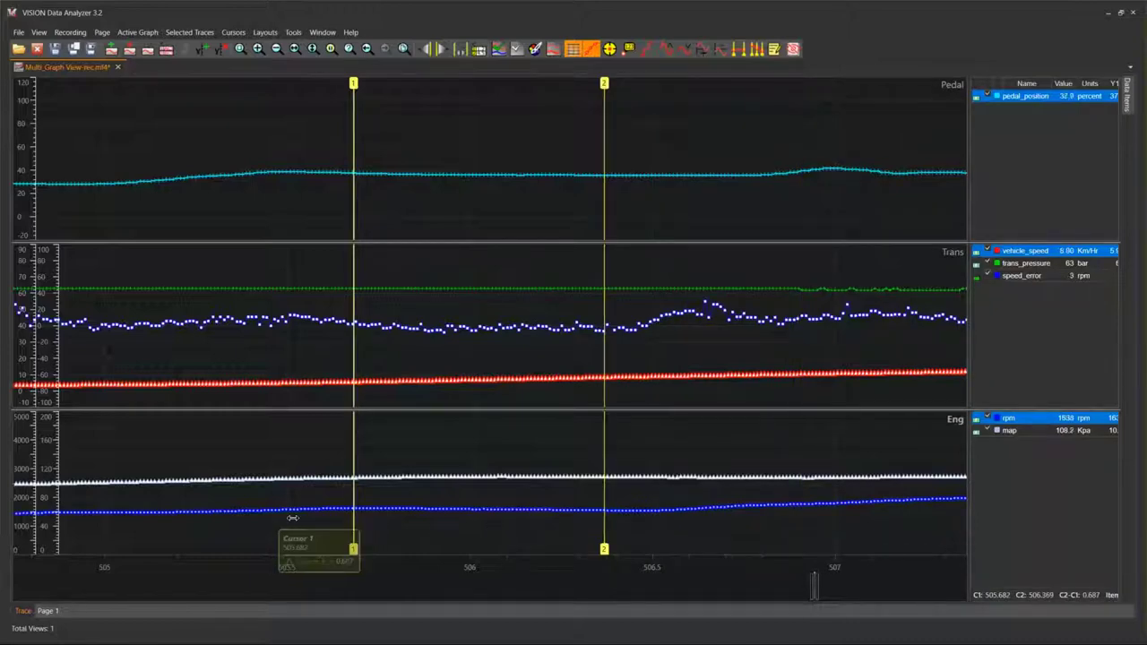
drag(353, 515, 214, 515)
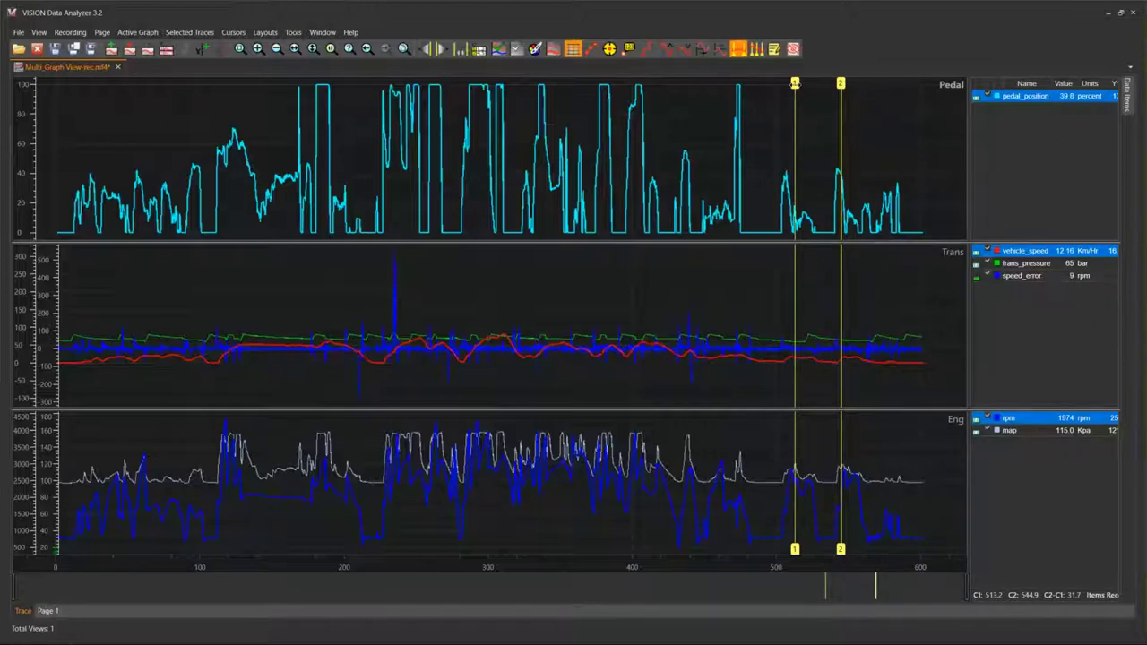
Drag the cursor pair to around 455 and 487, keeping their 31.7 spacing.
drag(794, 95, 683, 94)
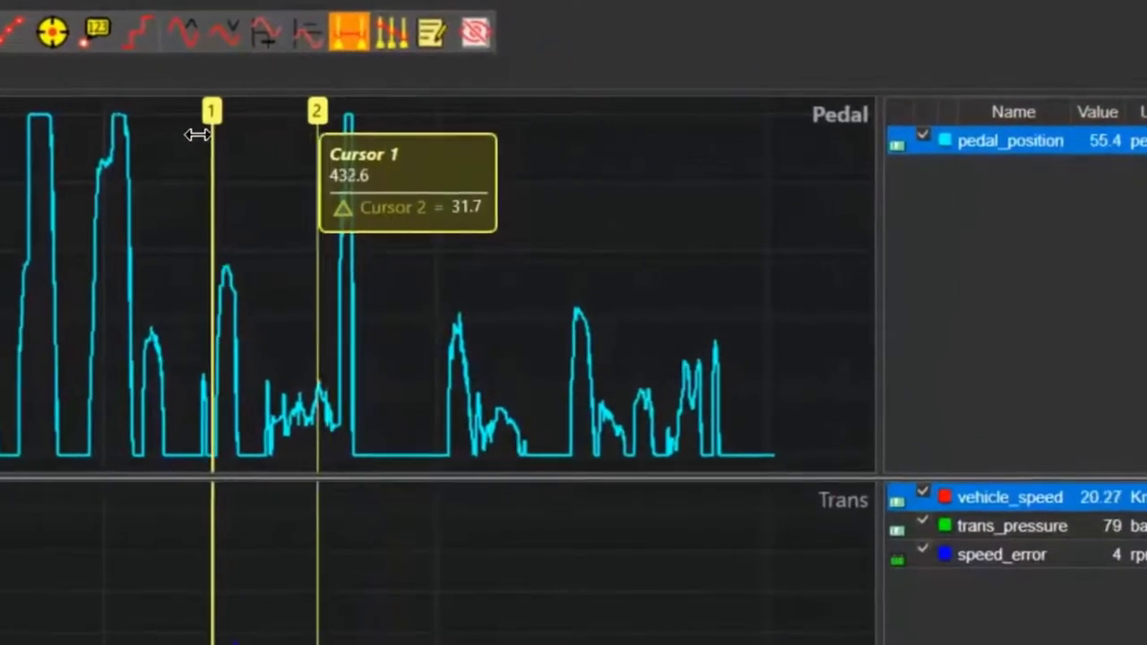
drag(212, 110, 478, 111)
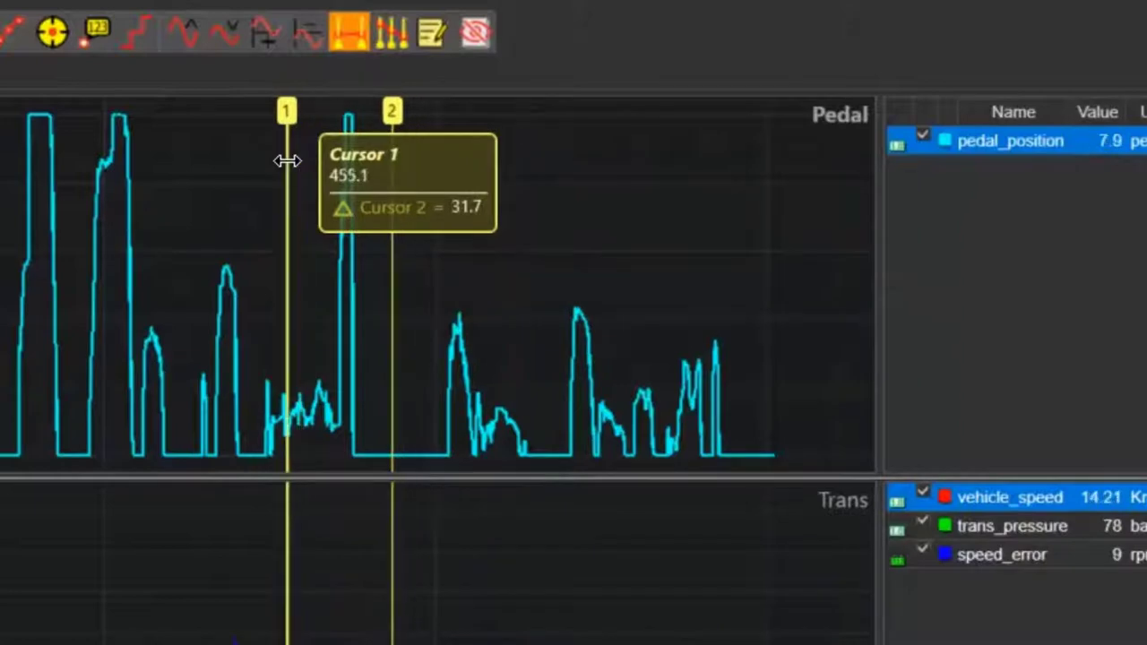
mouse_move(231, 182)
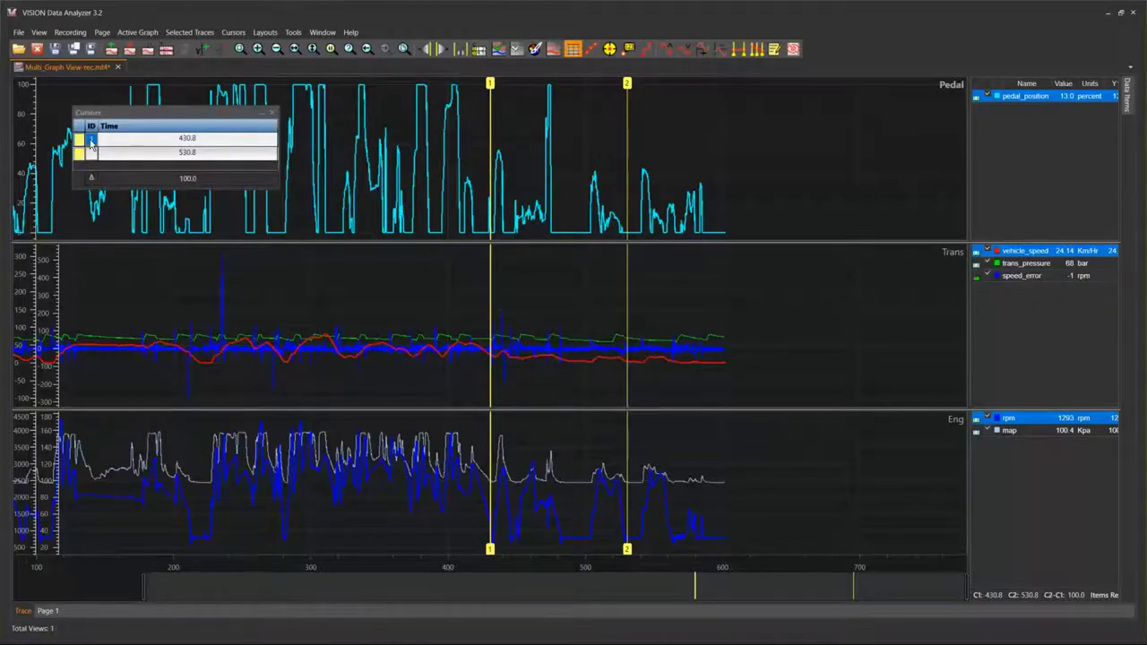
Select cursor 1 in the cursor time list, then close the list.
click(187, 138)
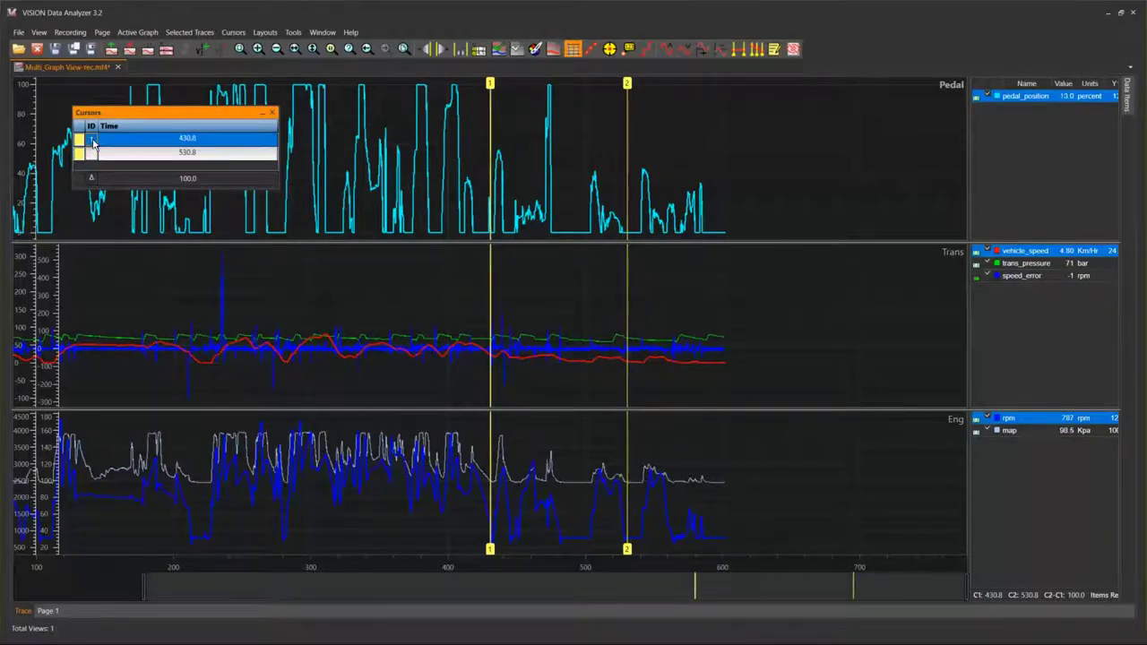
click(180, 152)
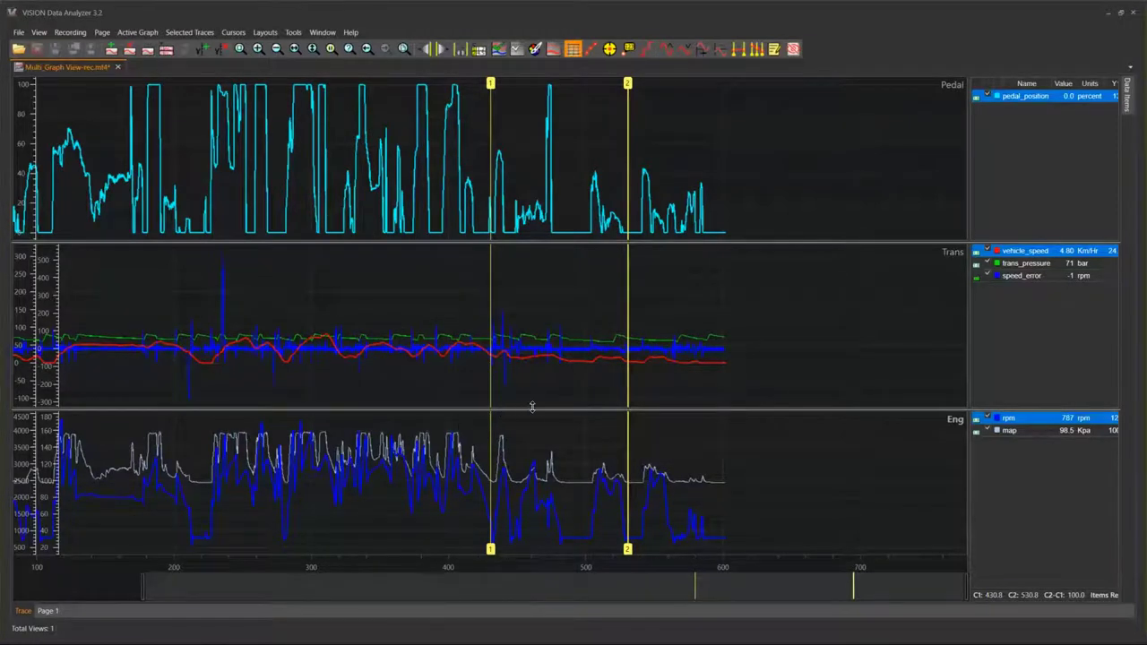
mouse_move(658, 242)
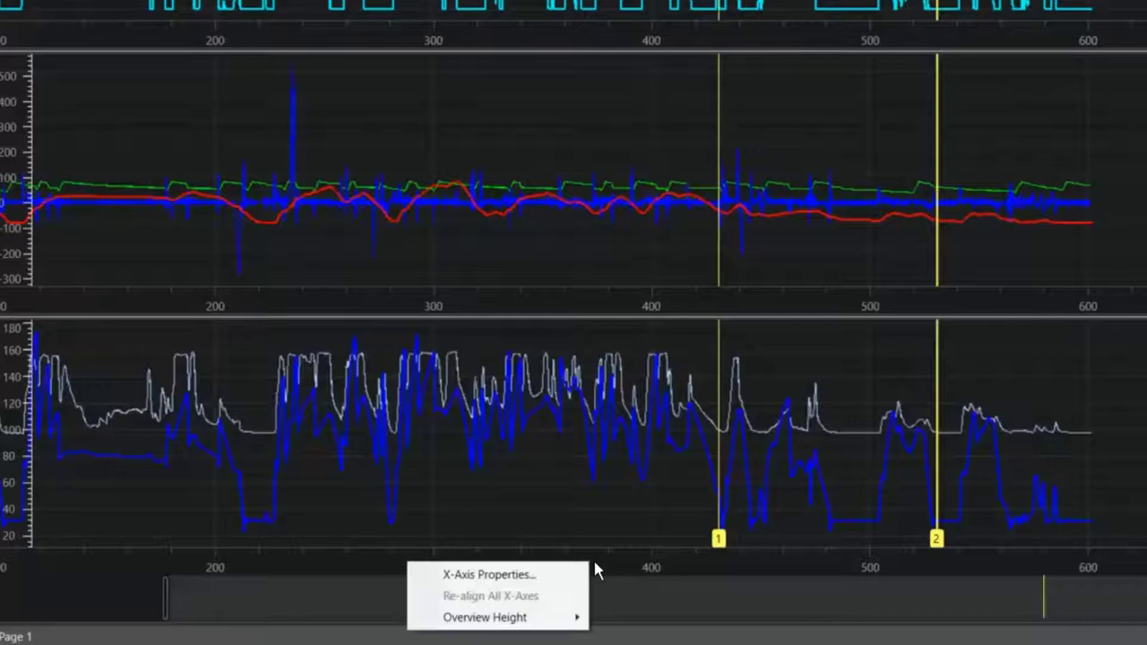
Set X-Axis Properties display option to 'Do not show X-axes'.
click(489, 575)
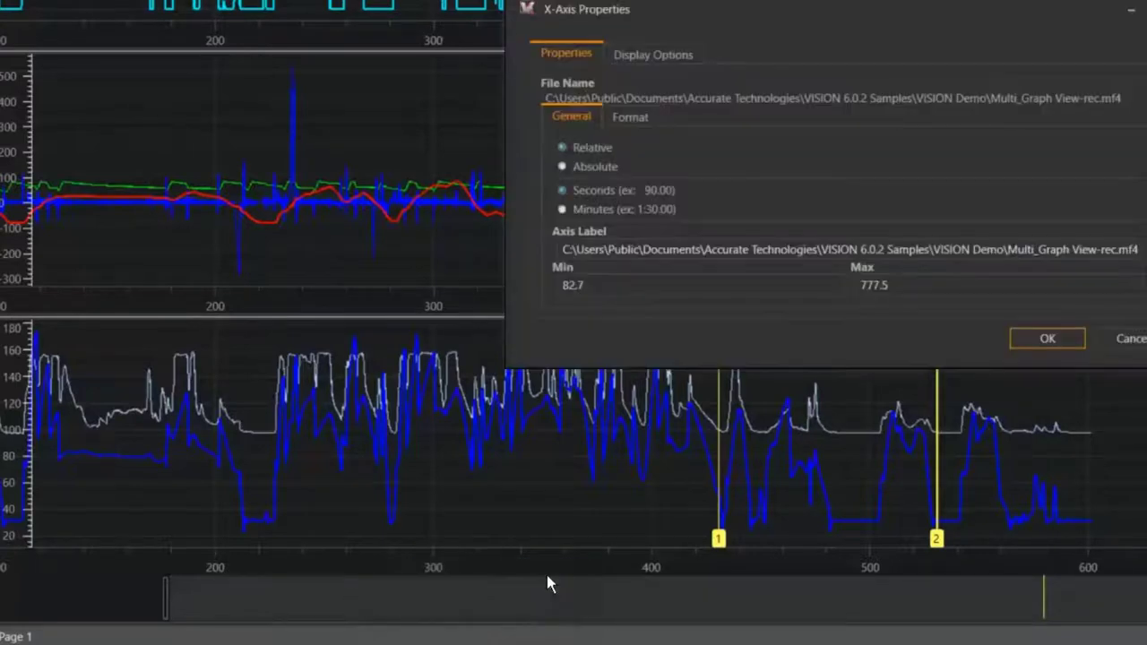
click(654, 53)
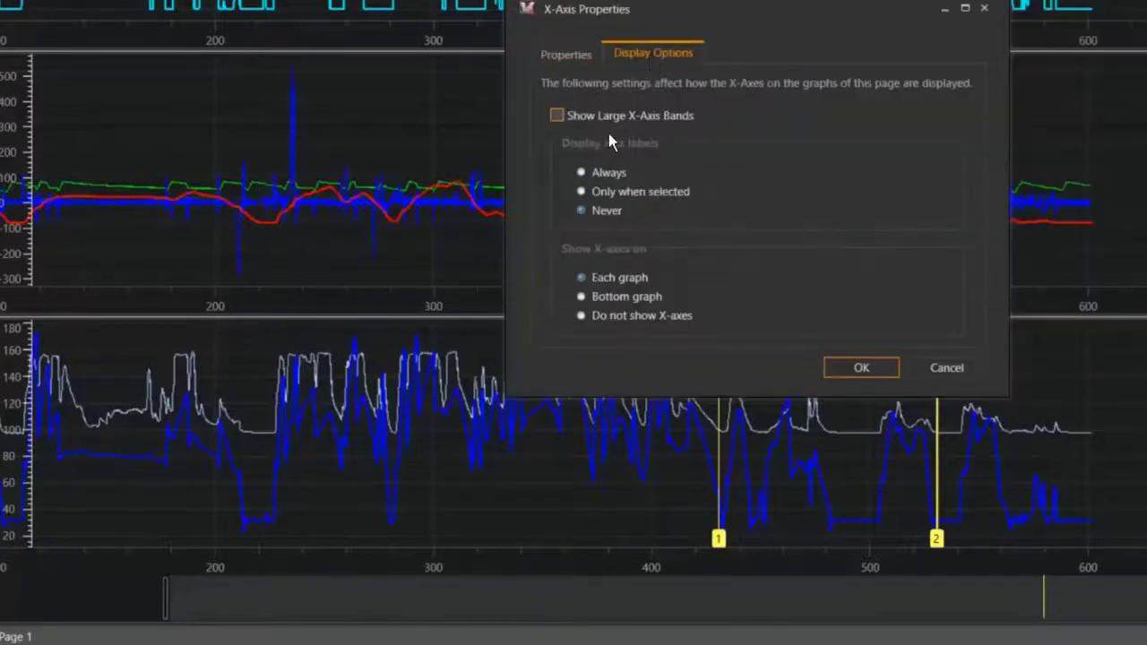
click(581, 316)
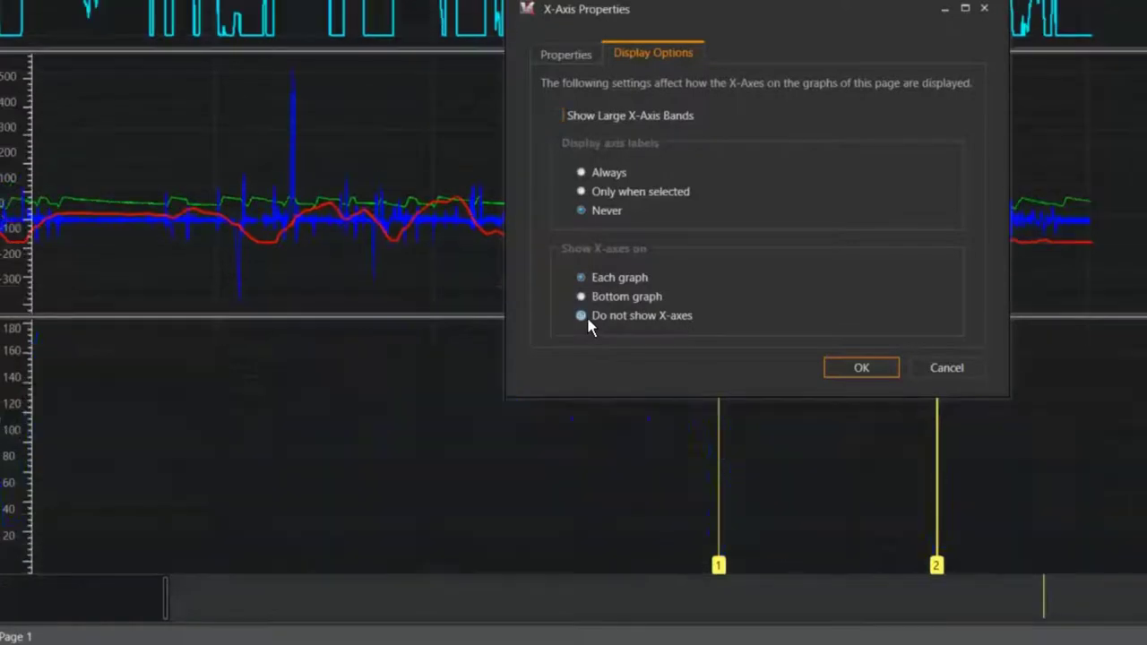
click(860, 368)
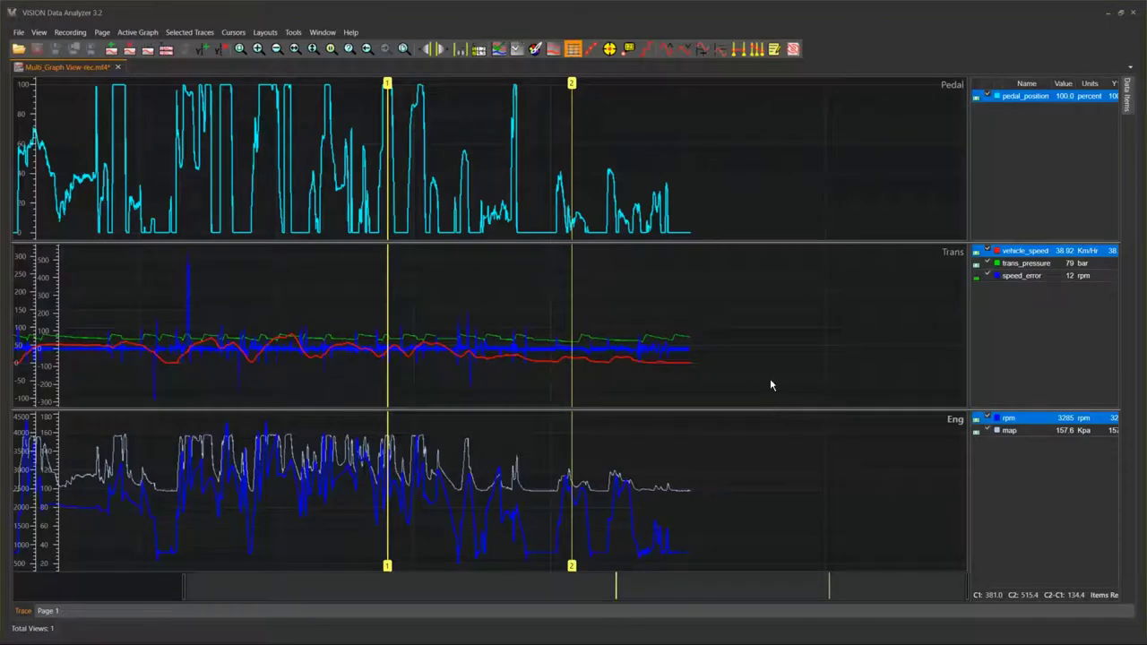
mouse_move(327, 99)
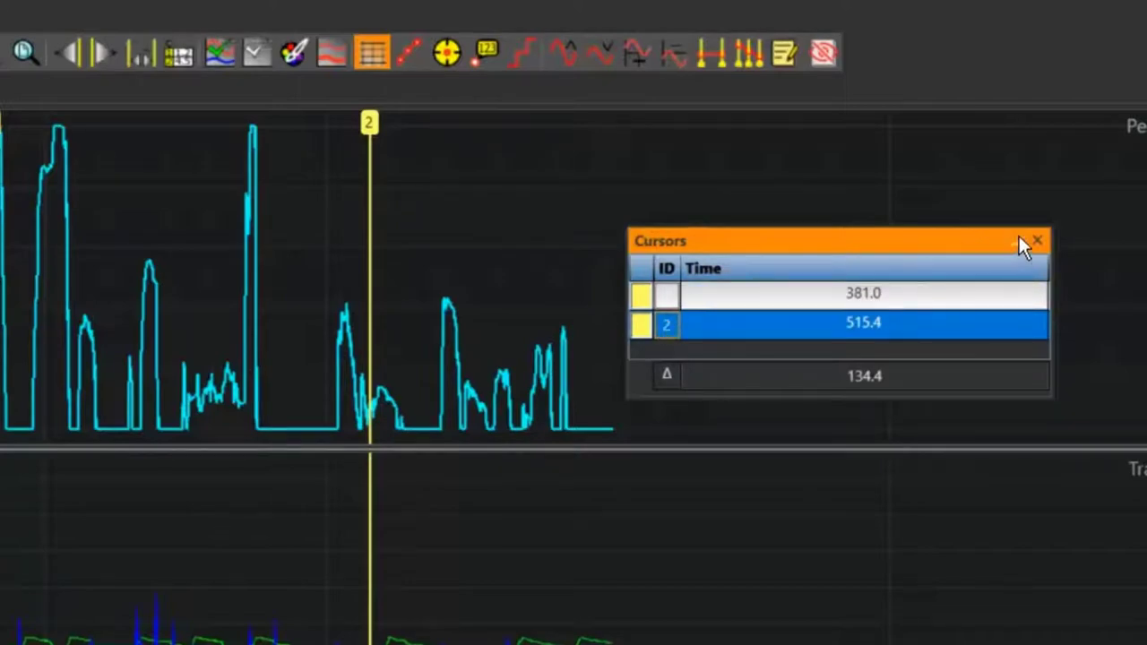
Open the Cursors pane listing 381.0 and 515.4 with a 134.4 difference.
click(1038, 240)
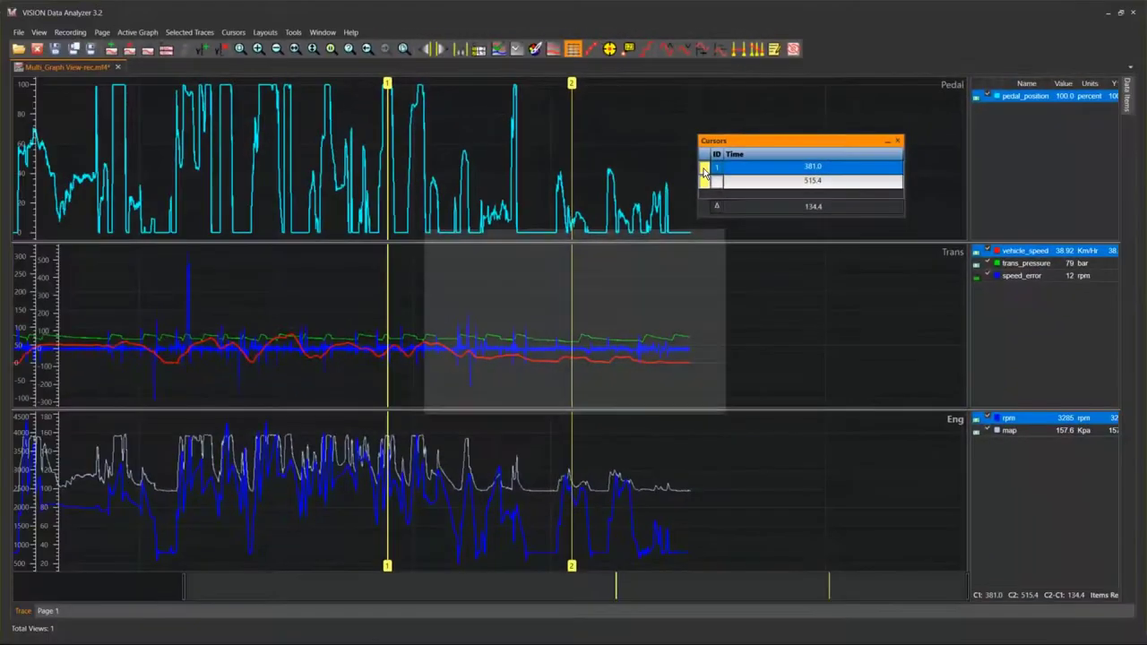
Change cursor 1's colour to red in the Edit Color dialog.
click(705, 168)
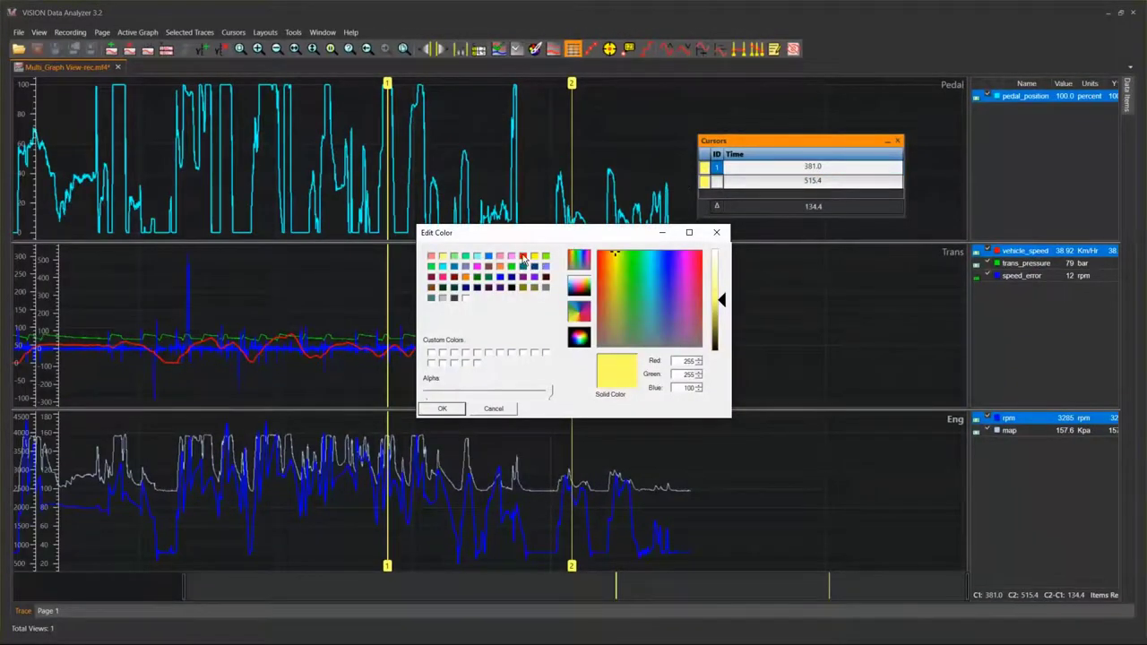
click(523, 256)
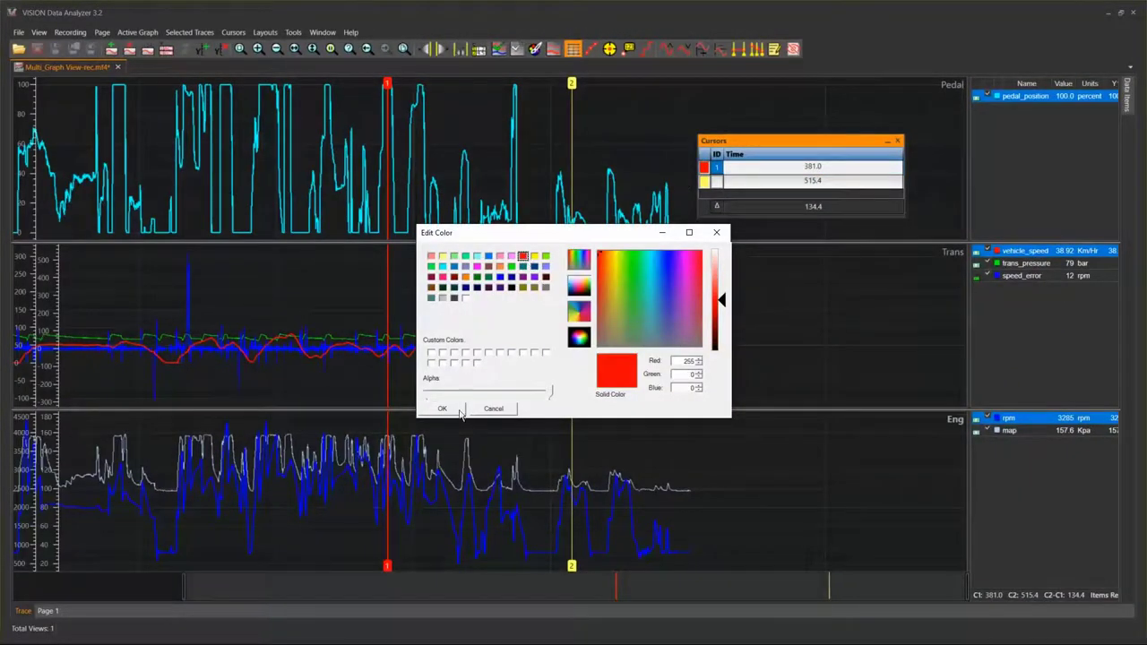
click(442, 408)
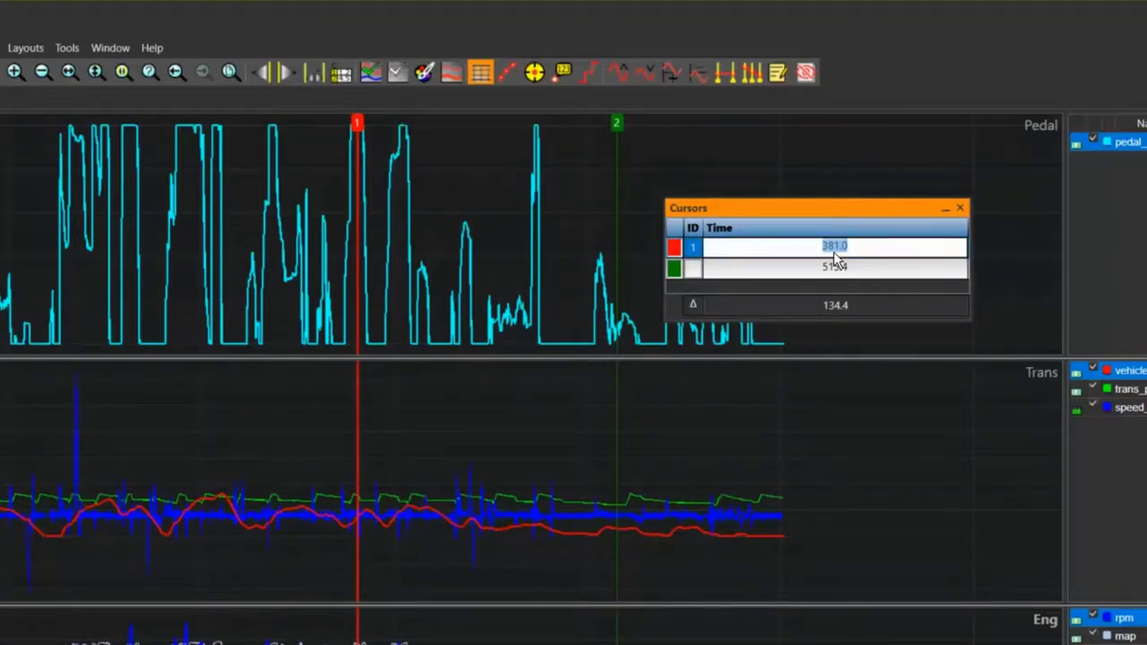
Enter 400 as cursor 1's time and start entering 500 for cursor 2.
text(400)
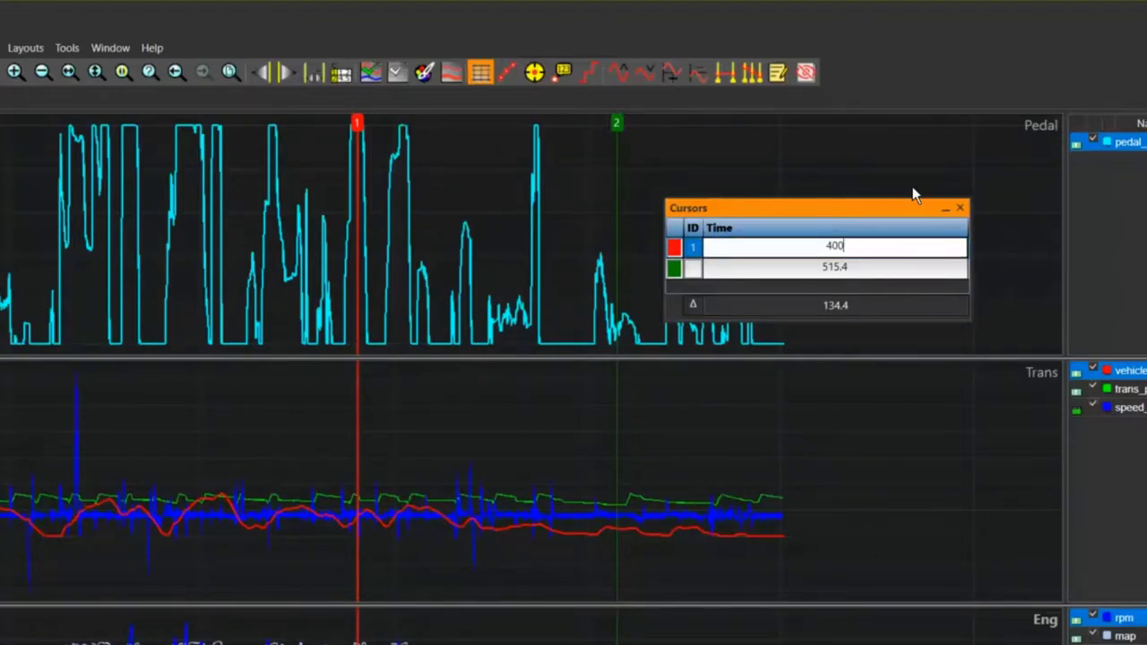
click(833, 268)
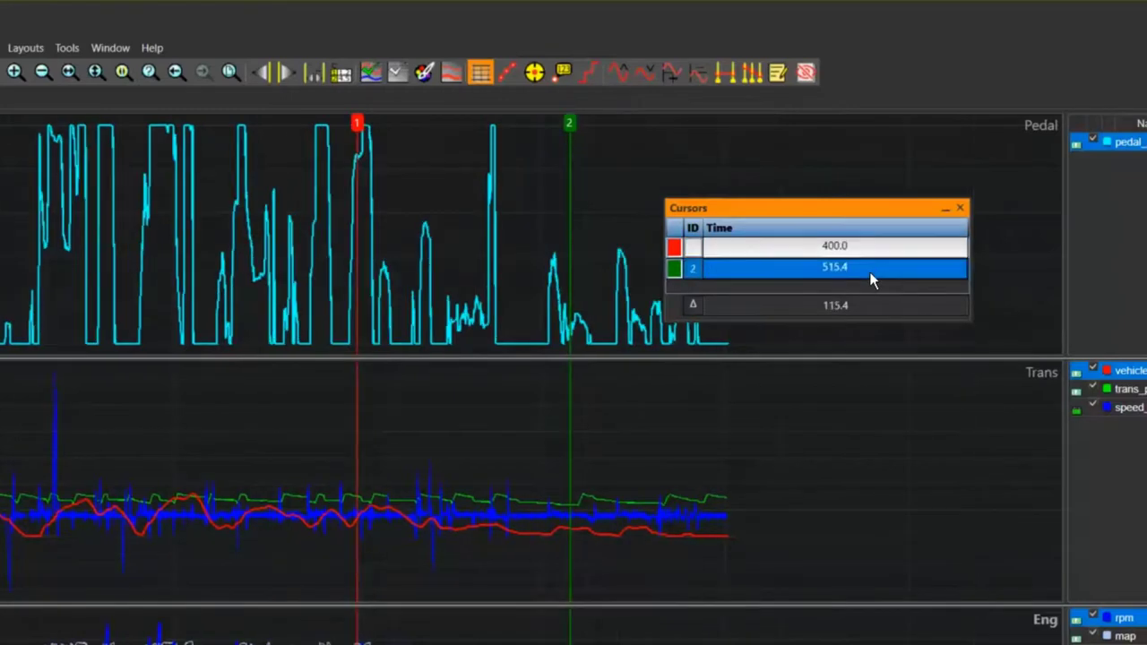
double_click(834, 267)
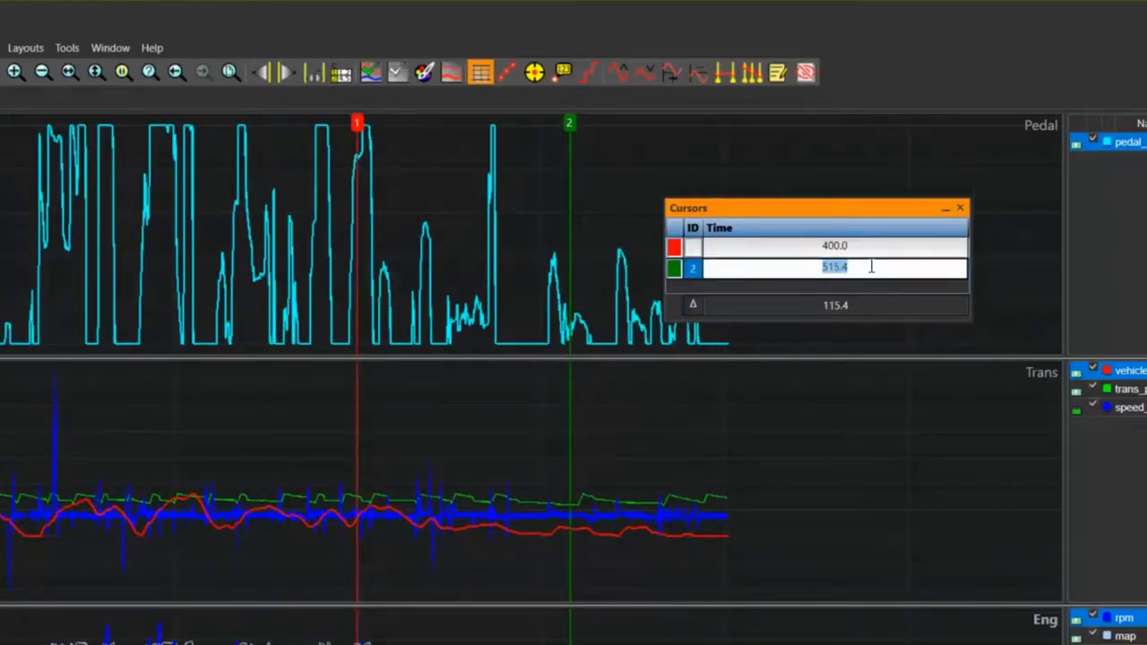
text(500)
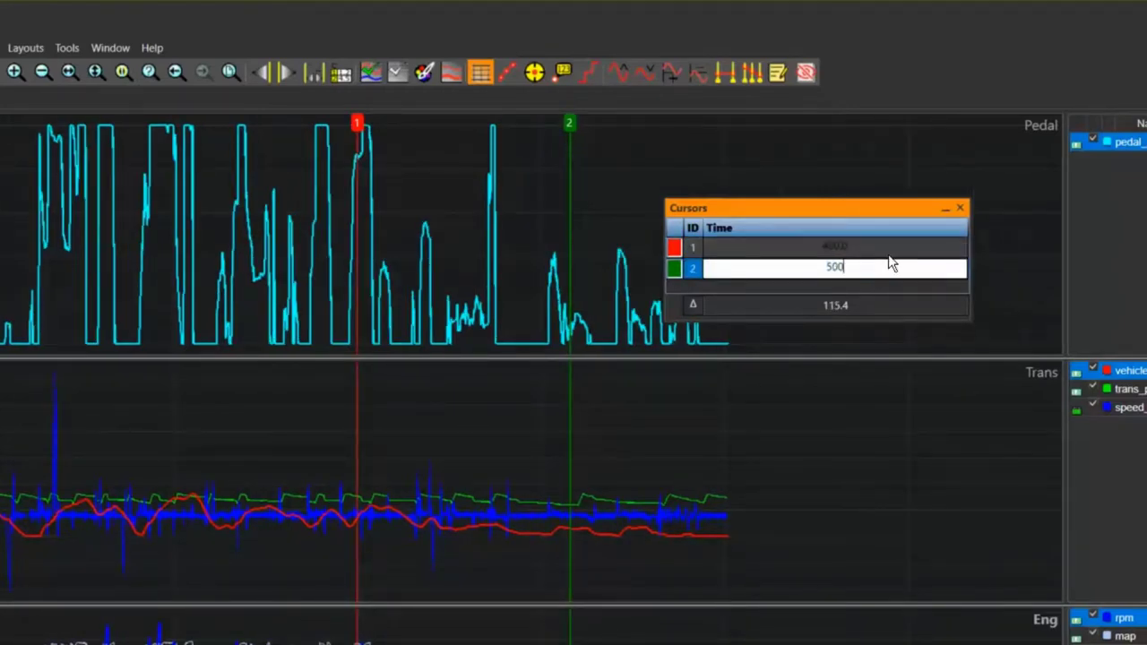